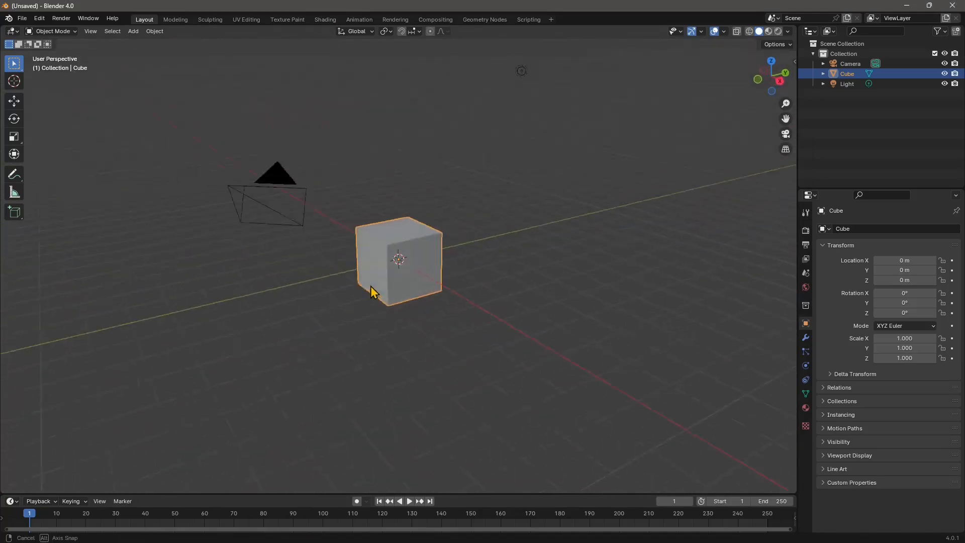
Orbit to face the cube, then browse and dismiss Edit > Undo History without choosing a step
drag(369, 290, 440, 299)
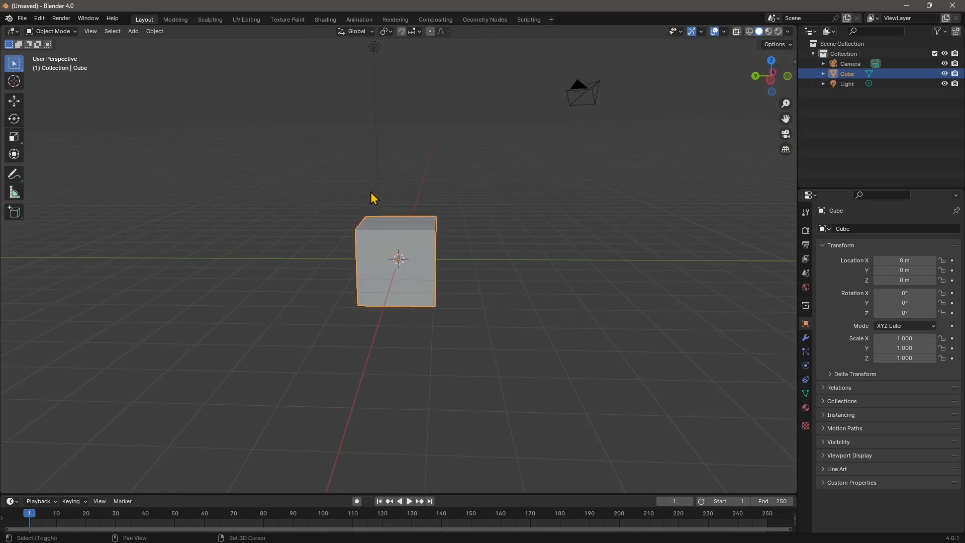
drag(372, 197, 454, 251)
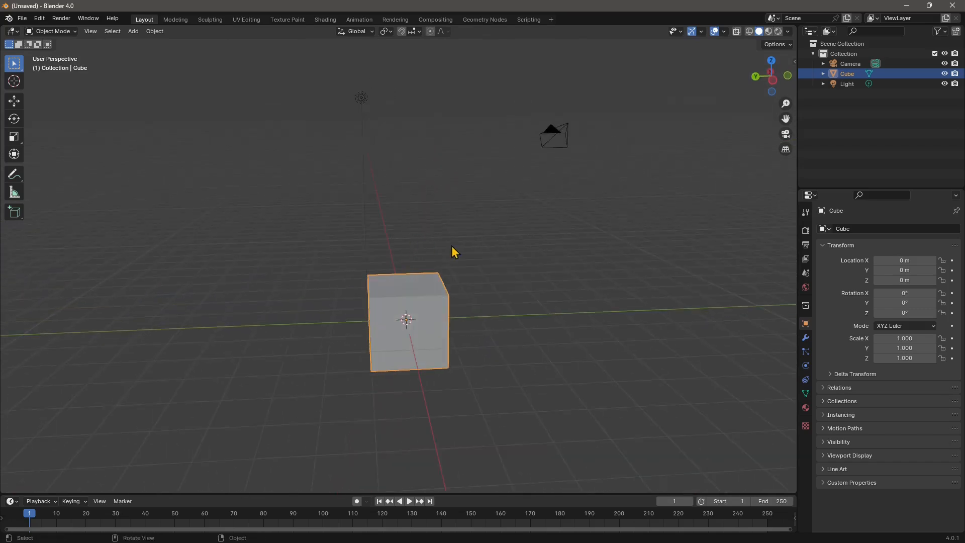
mouse_move(326, 206)
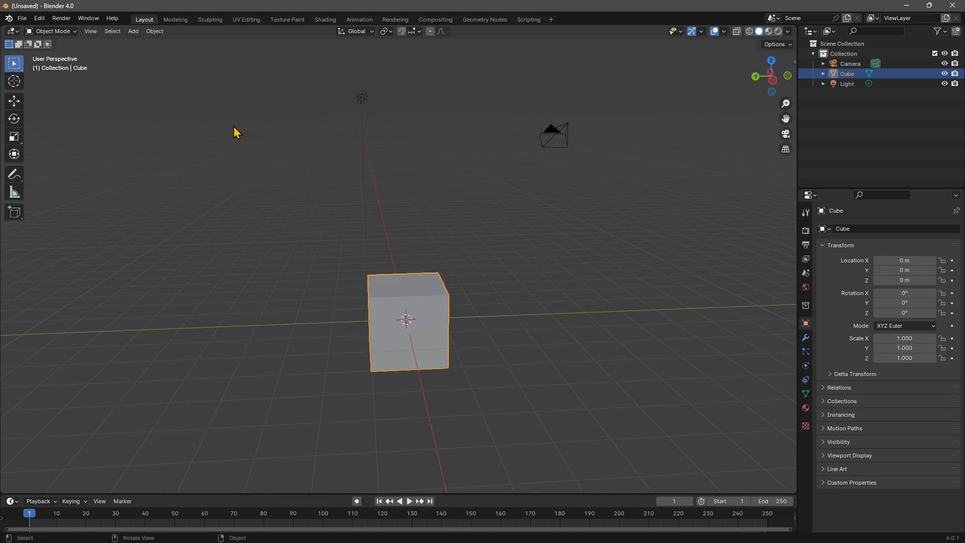
mouse_move(73, 118)
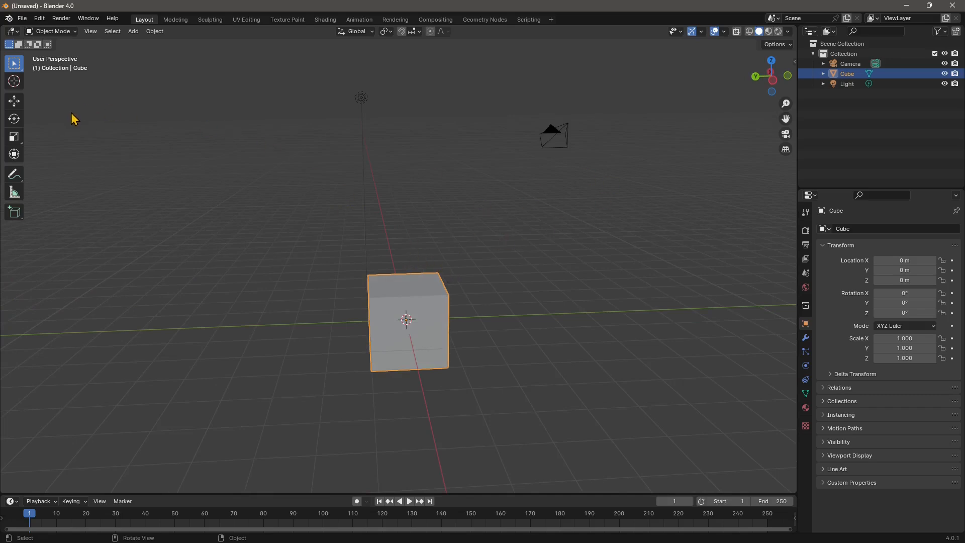
mouse_move(39, 18)
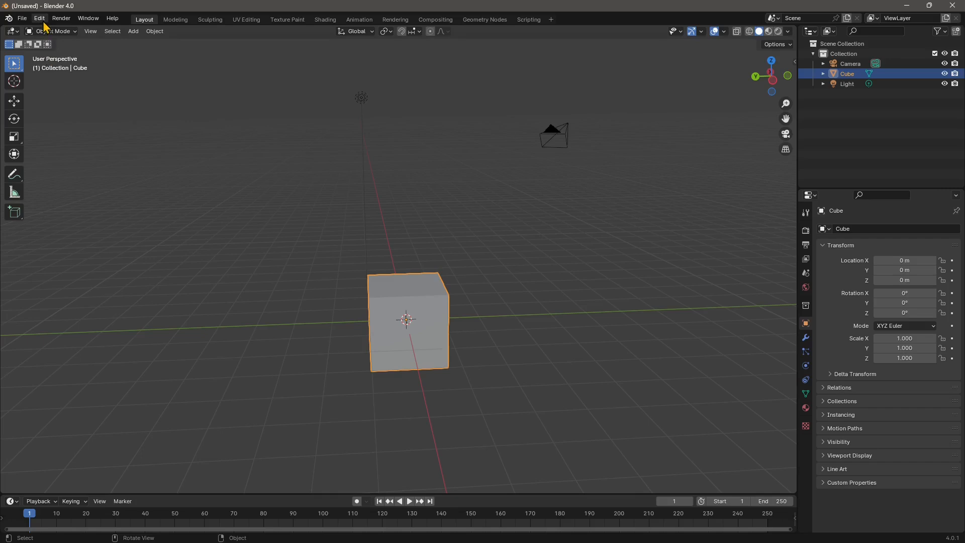
click(39, 18)
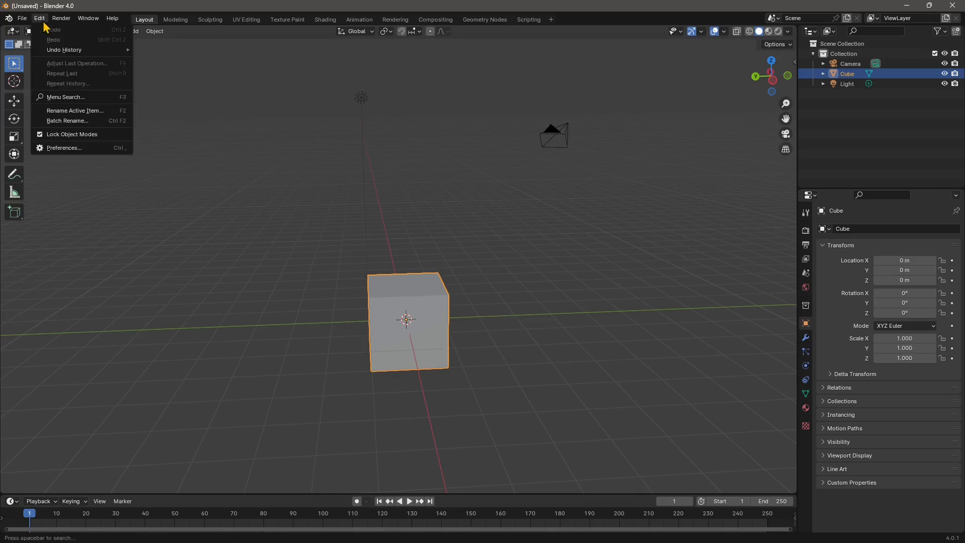
mouse_move(63, 50)
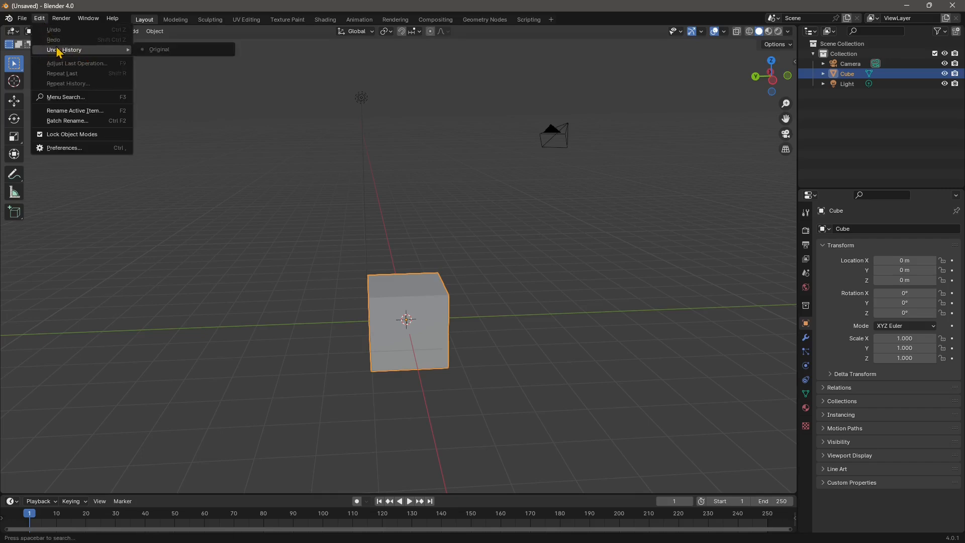
click(298, 228)
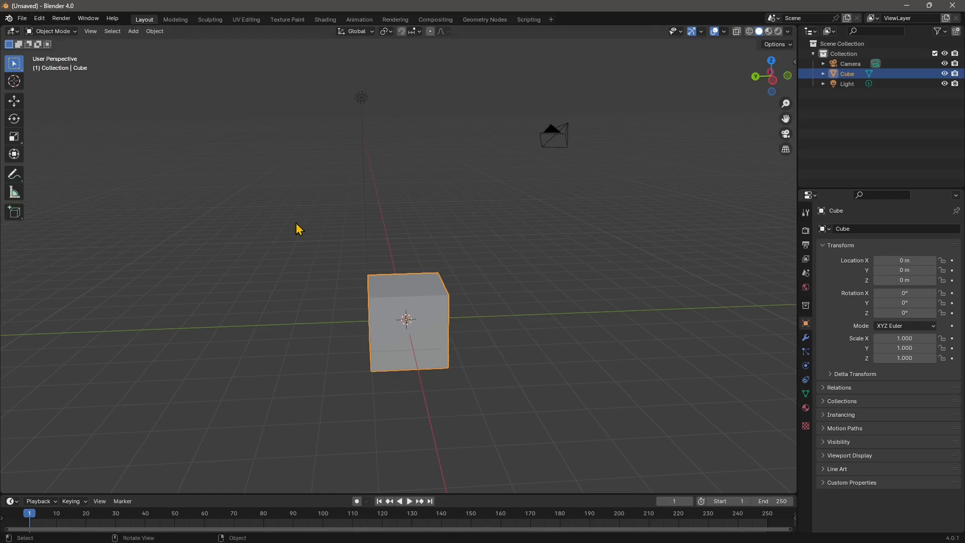
Add a Cone and then a UV Sphere to the scene from Add > Mesh
click(133, 31)
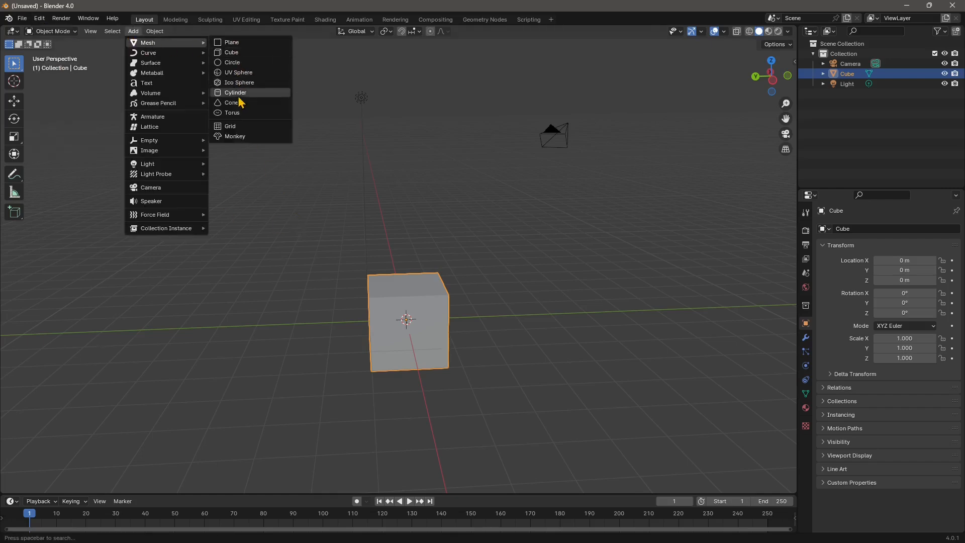
click(232, 103)
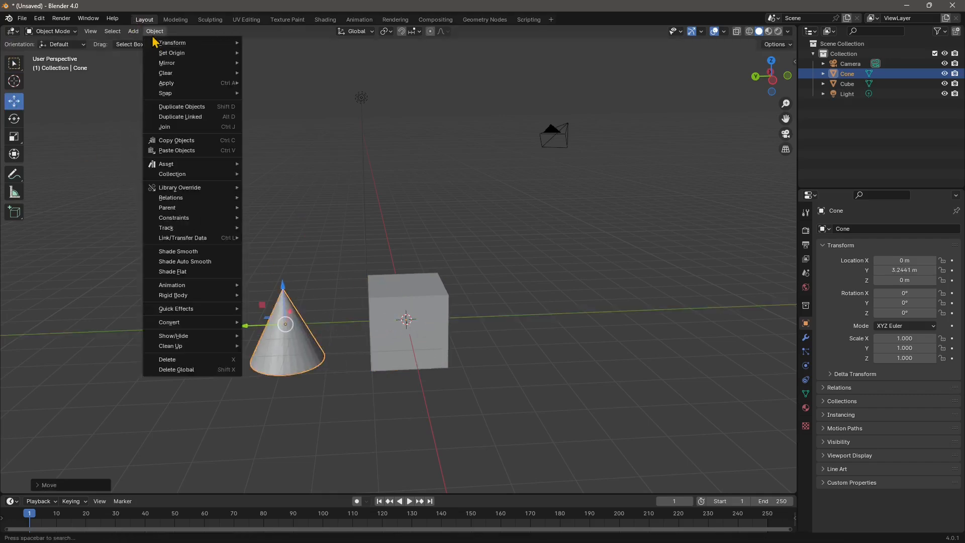
click(133, 31)
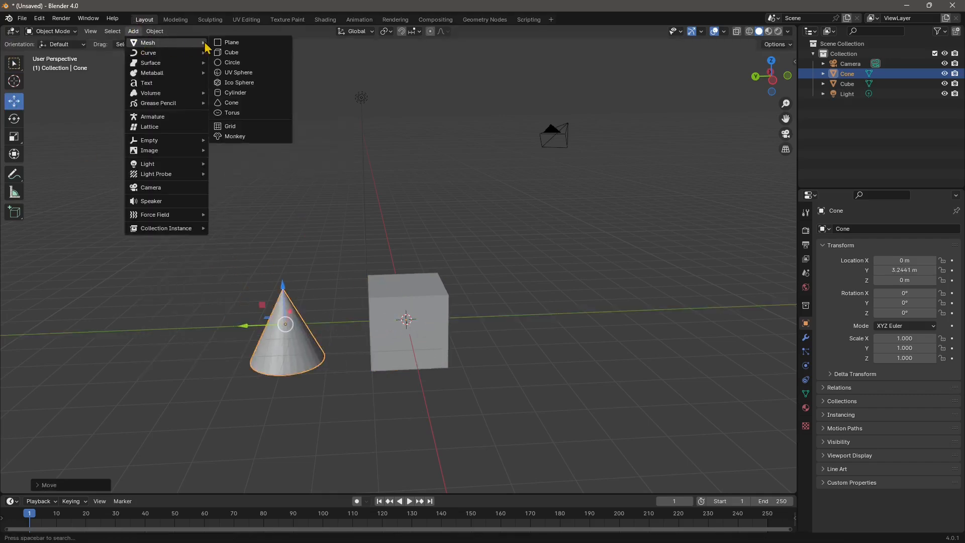
click(239, 72)
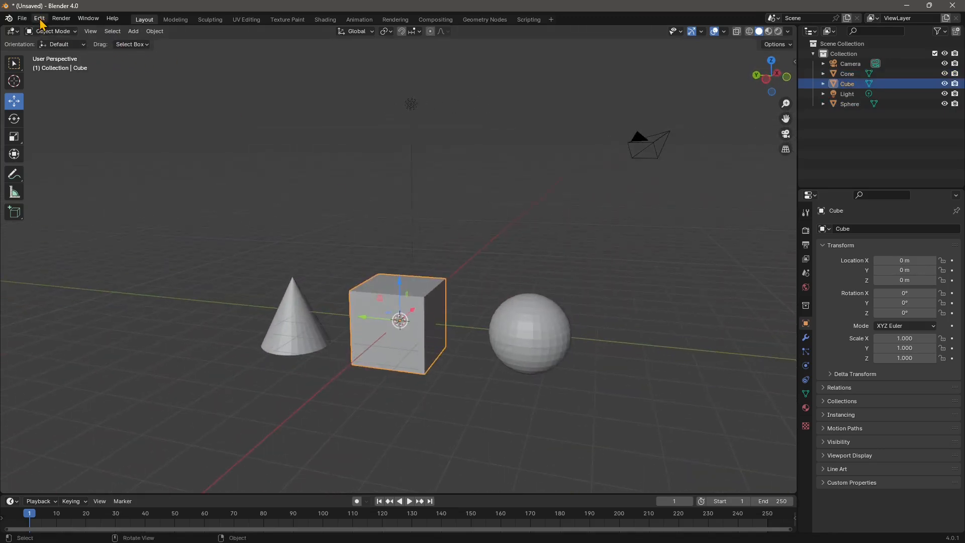
click(39, 19)
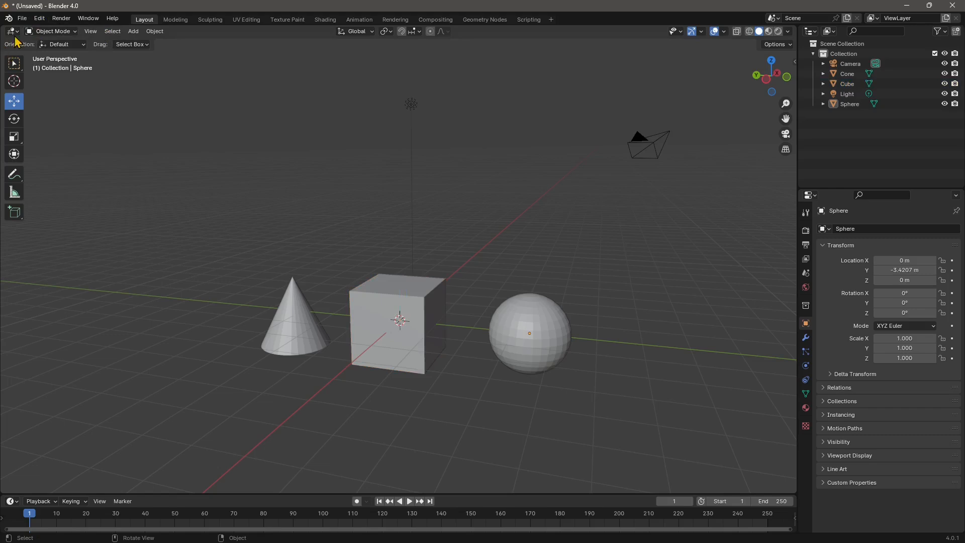
click(38, 18)
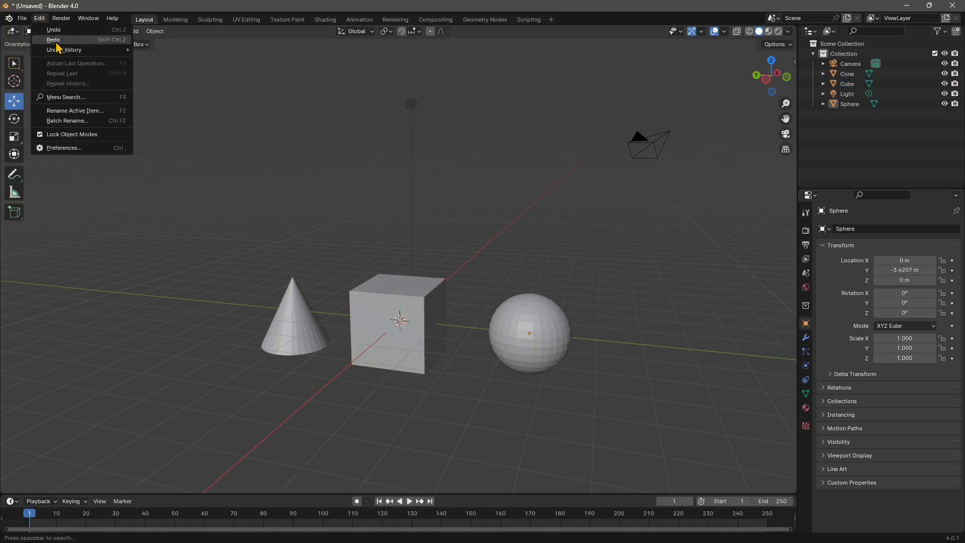
click(396, 323)
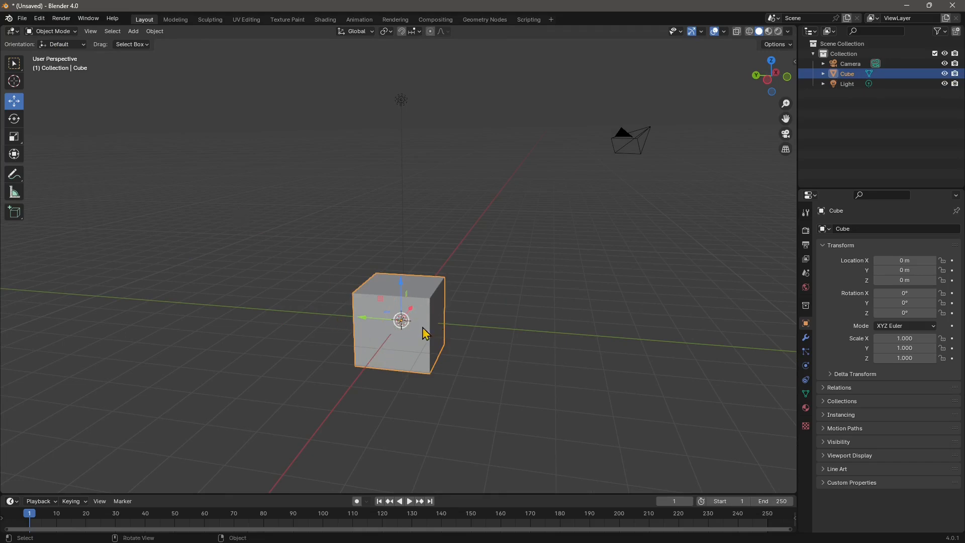
drag(428, 326, 428, 320)
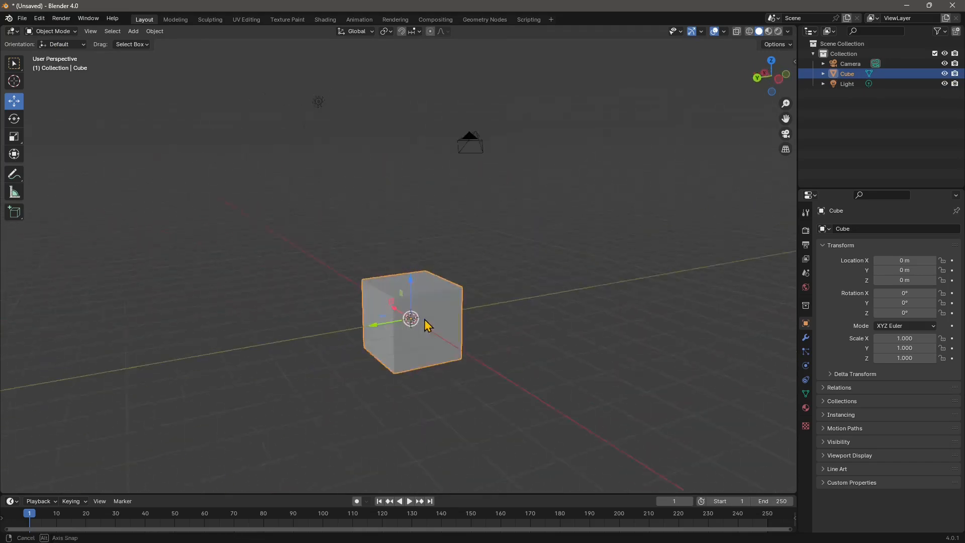
drag(432, 320, 428, 313)
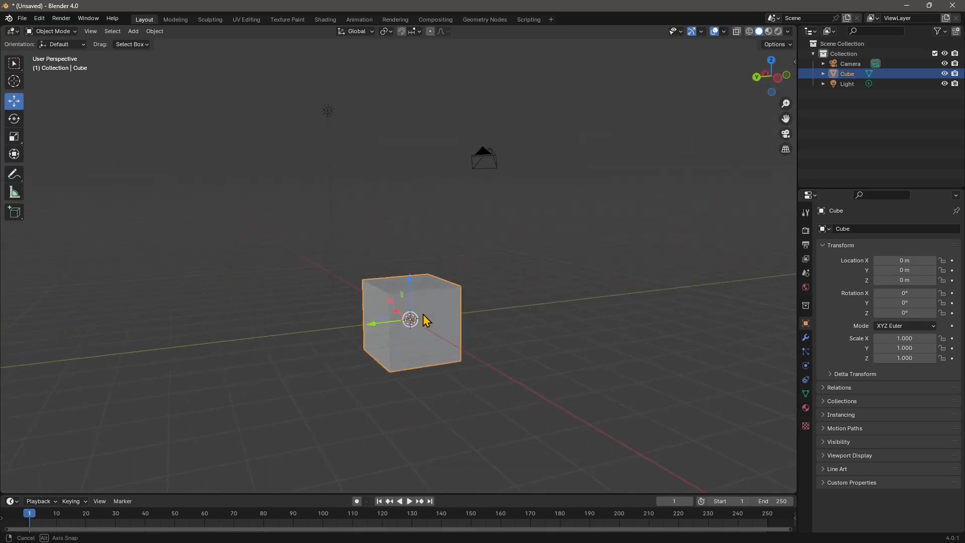
click(38, 18)
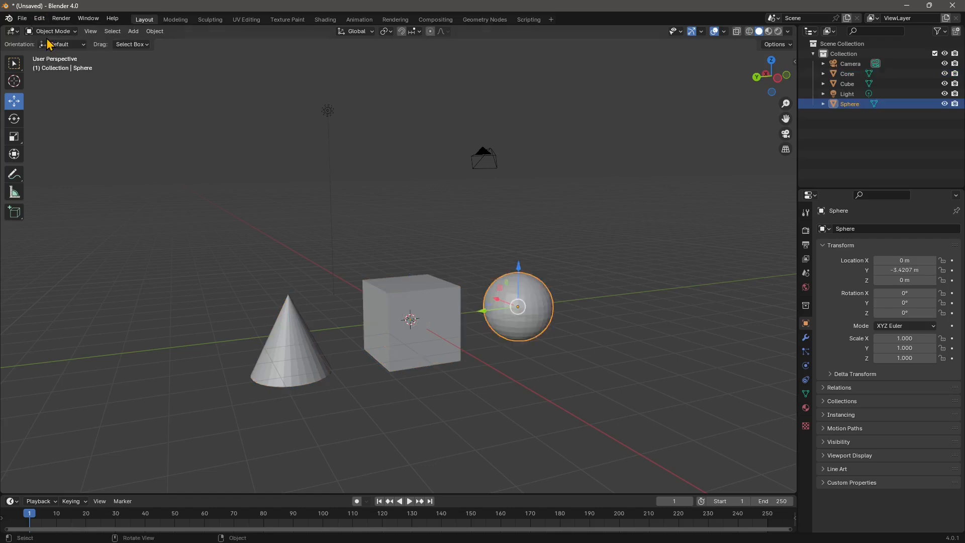
Restore the cone and sphere by jumping to the latest Select step in Undo History
click(39, 18)
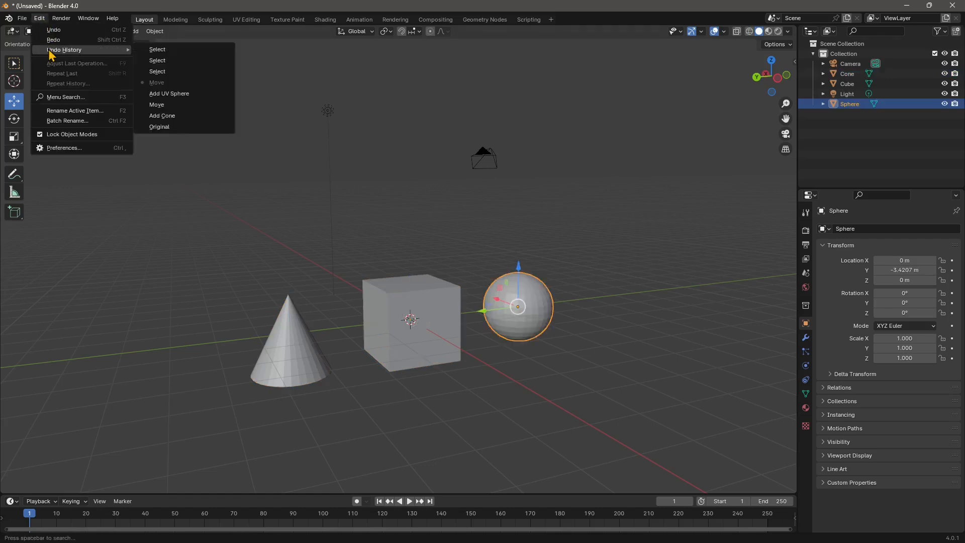
mouse_move(179, 58)
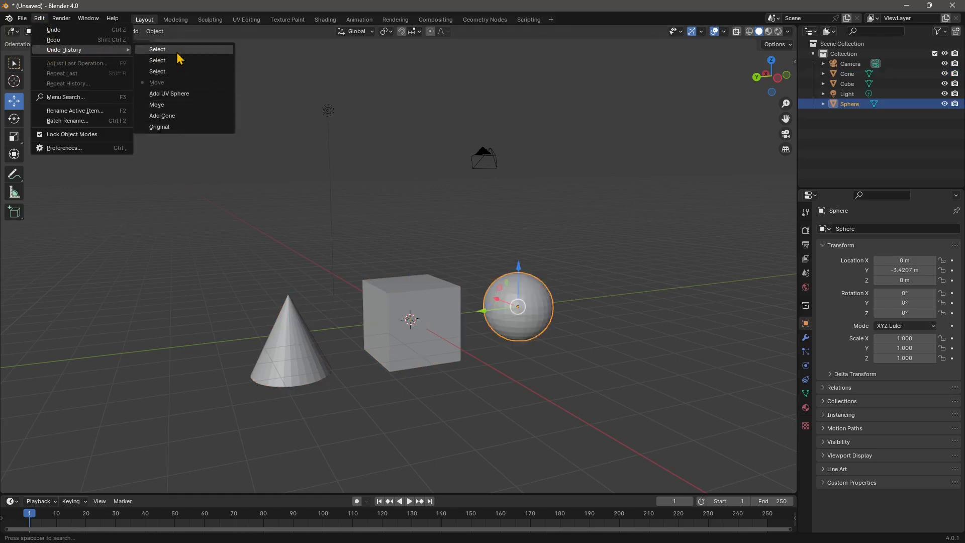
mouse_move(158, 72)
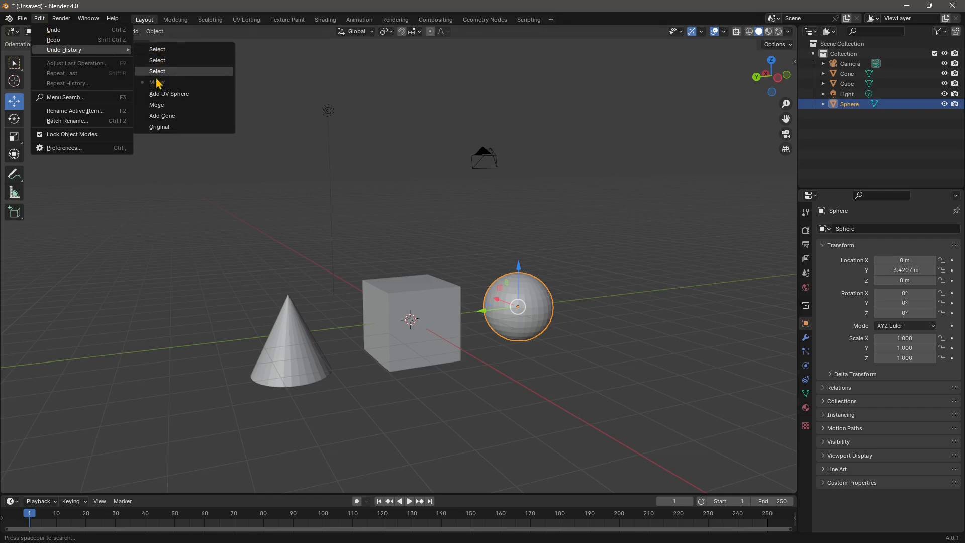
mouse_move(157, 49)
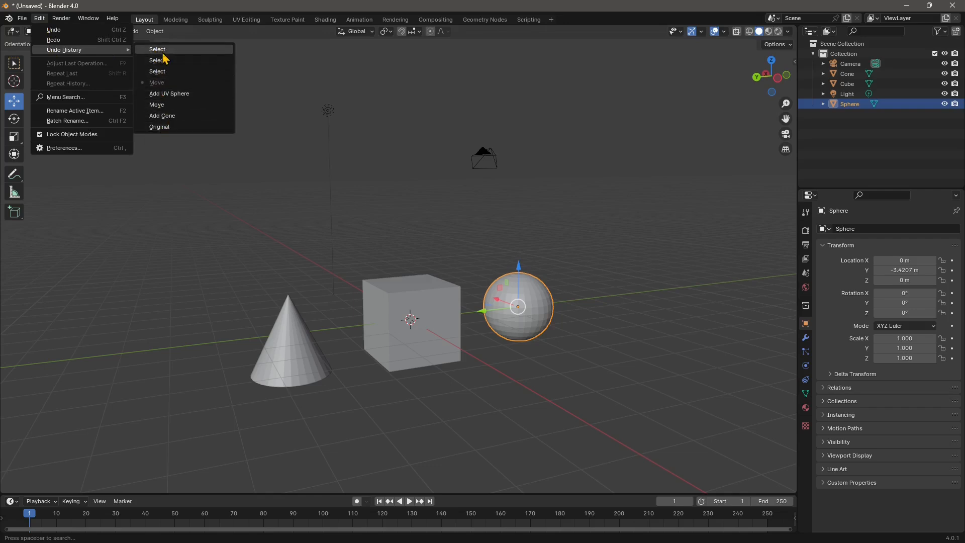
click(158, 59)
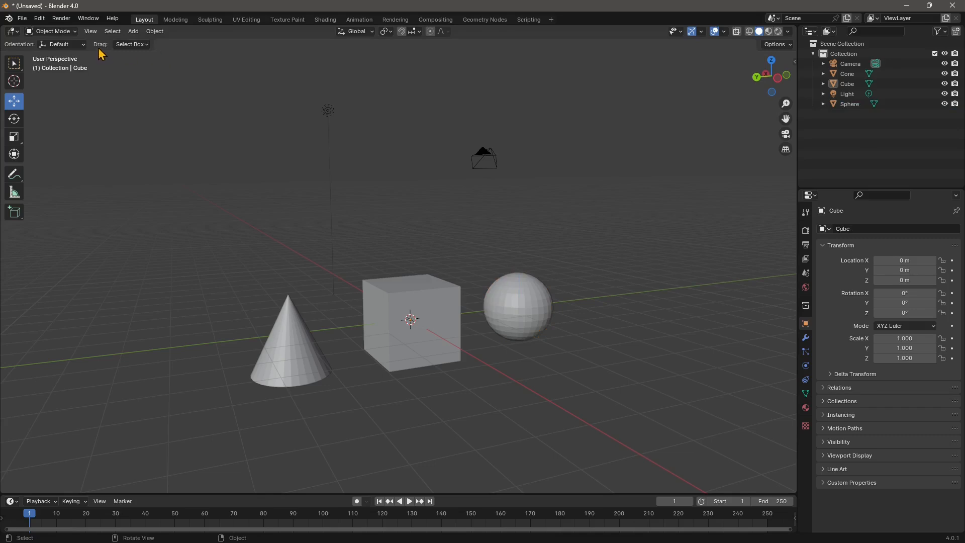
click(39, 18)
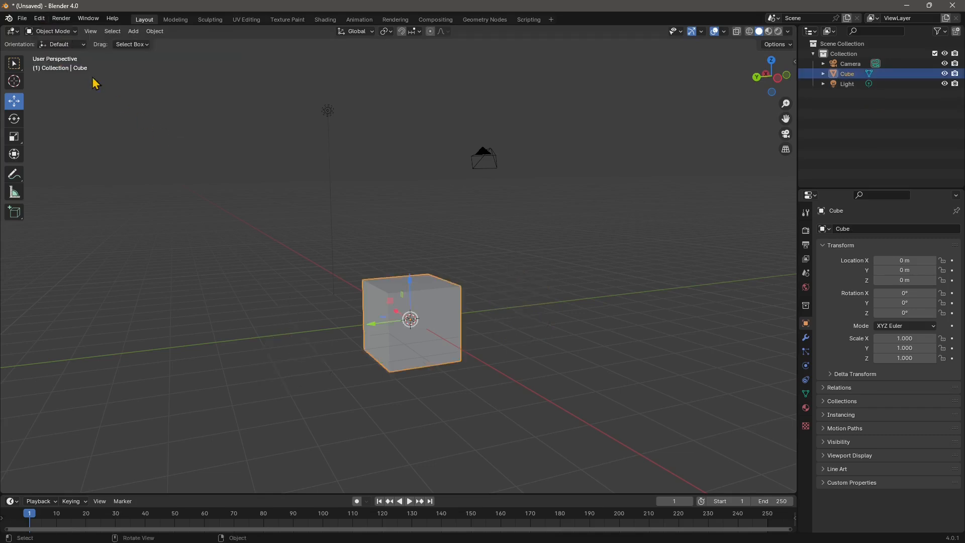
click(38, 18)
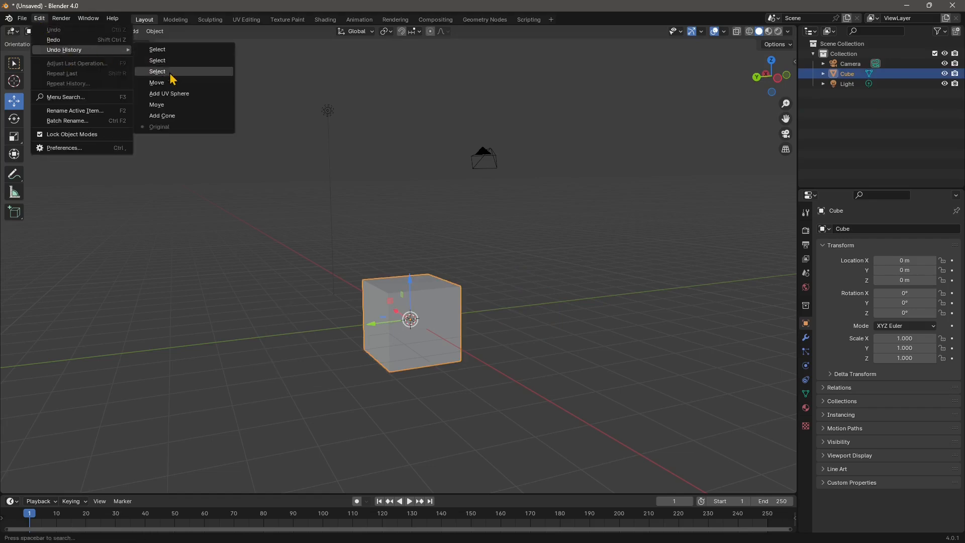
mouse_move(171, 51)
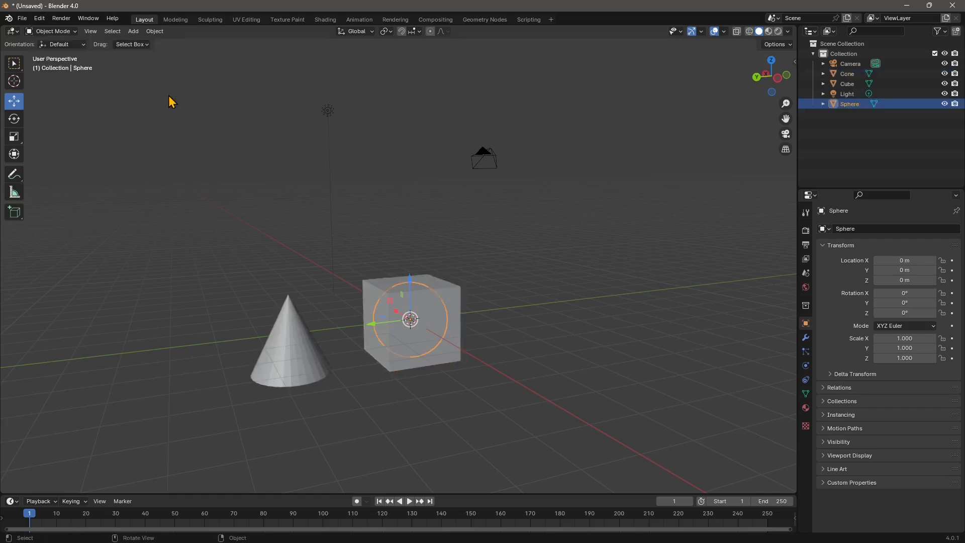
mouse_move(142, 169)
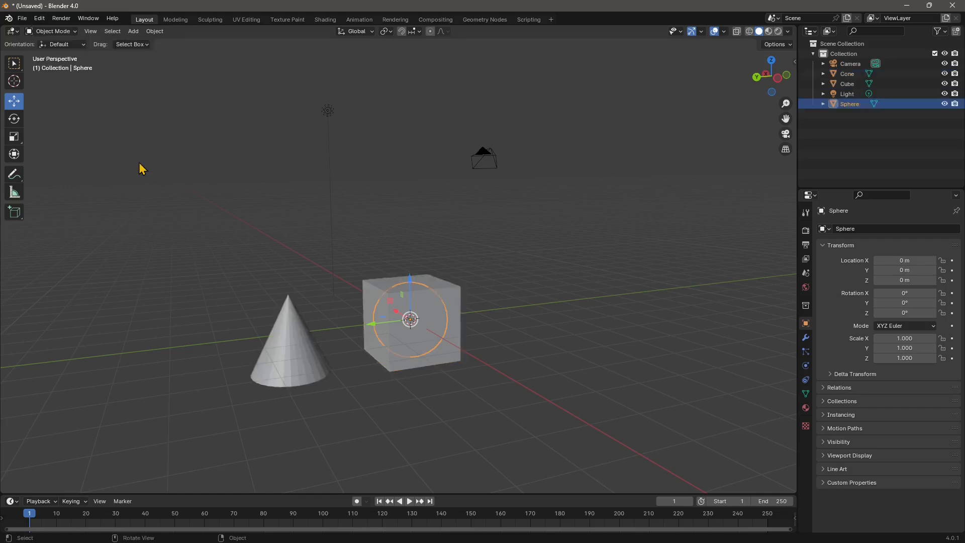
Move the cube along Y so it sits beside the sphere in a row
click(385, 326)
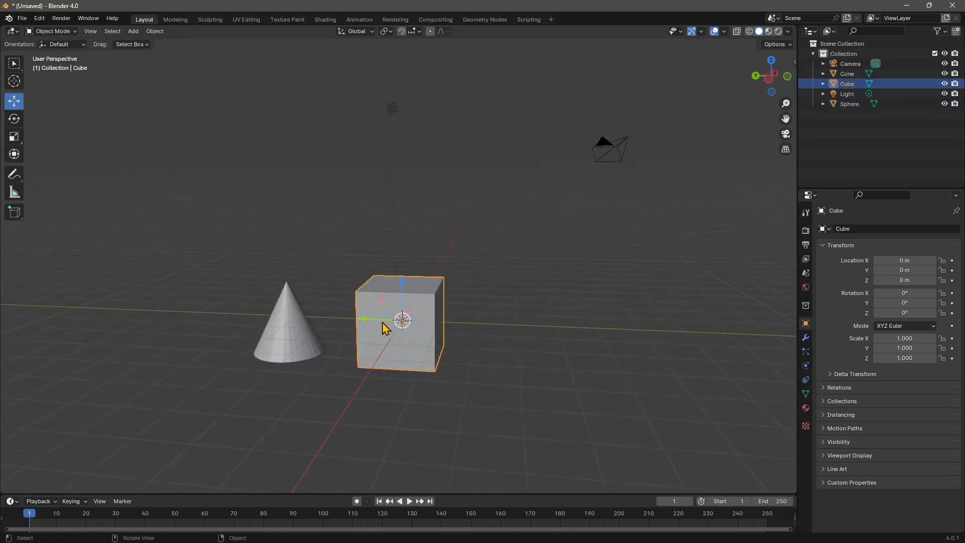
drag(401, 319, 514, 325)
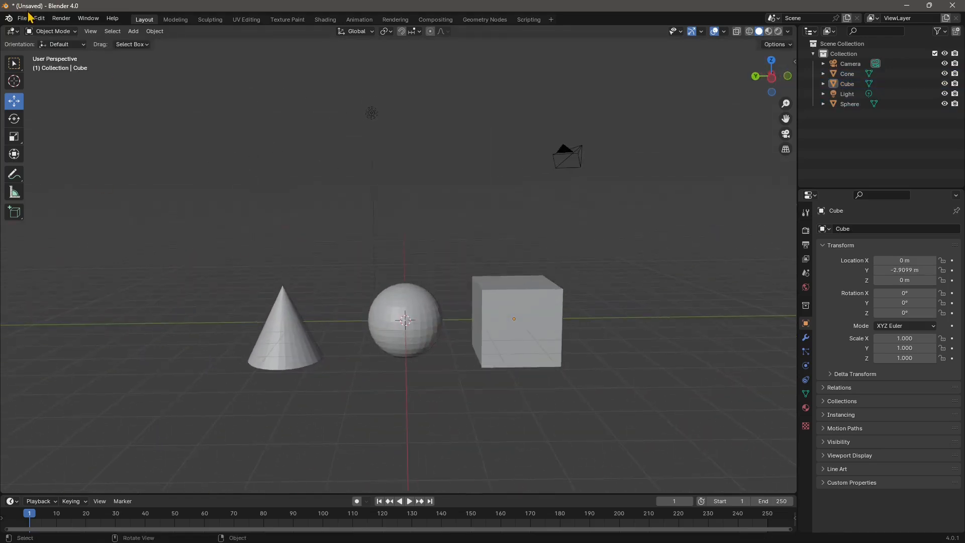
Bring up the Preferences window from the Edit menu
click(40, 18)
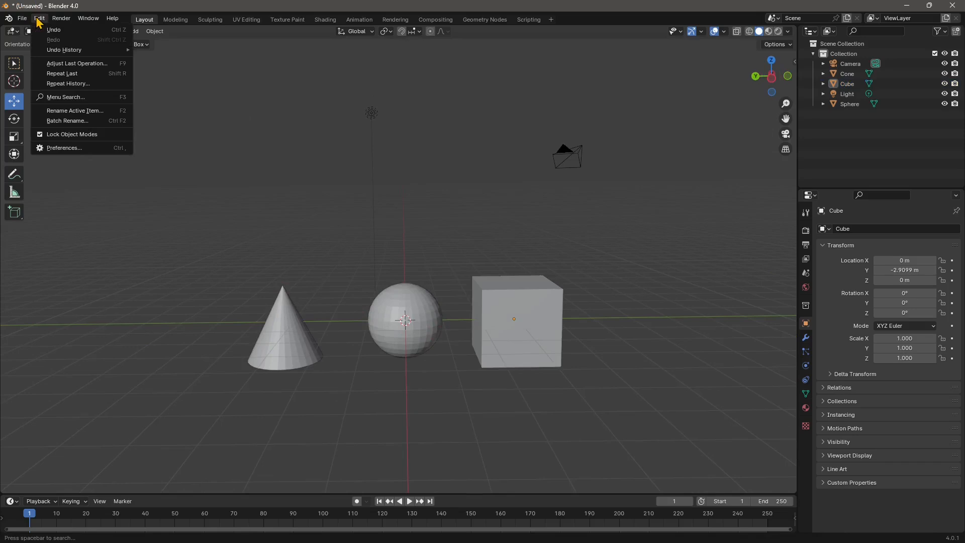
mouse_move(64, 148)
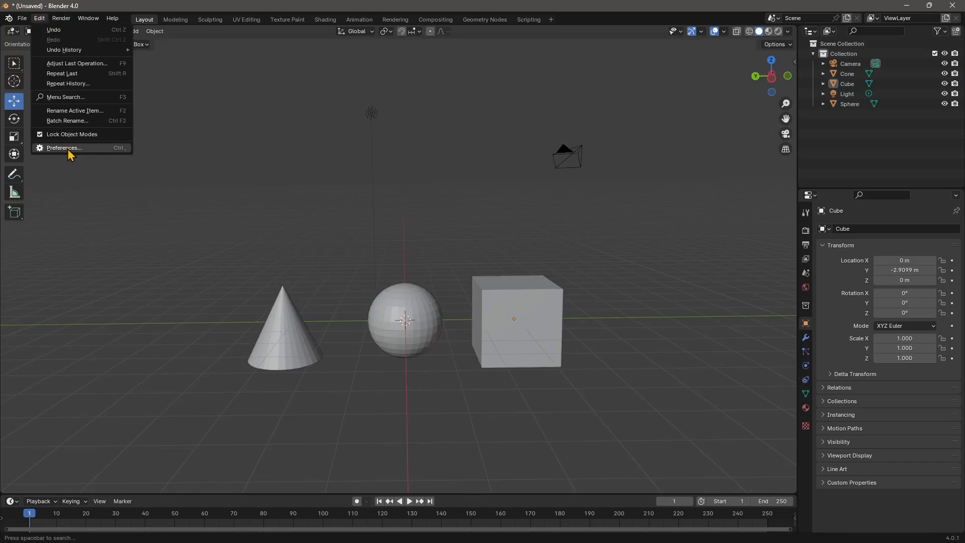
click(63, 148)
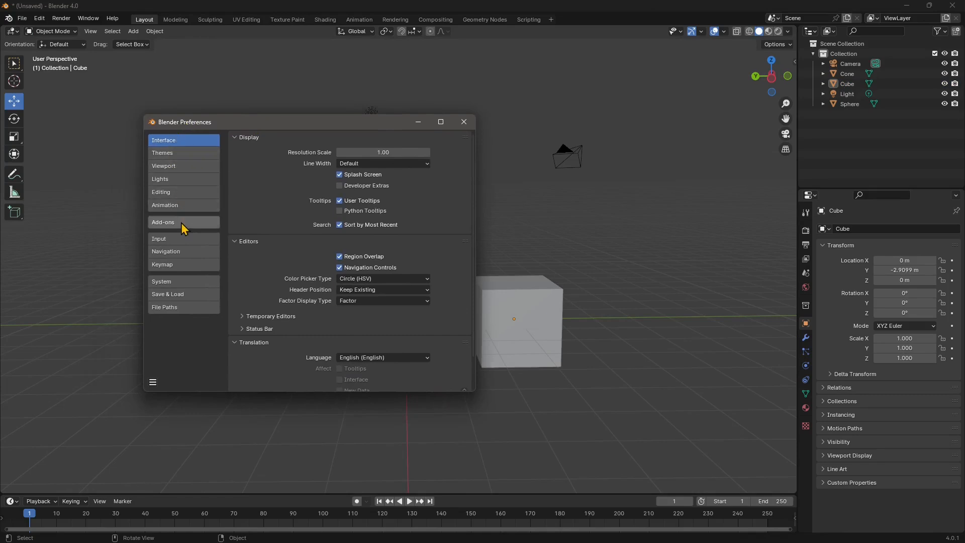
mouse_move(179, 283)
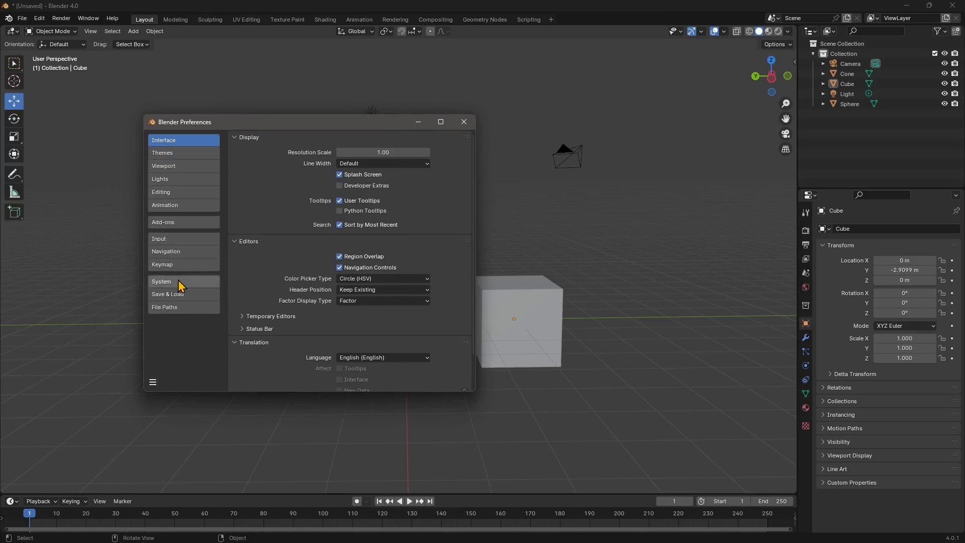
In System preferences under Memory & Limits, set Undo Steps to 256
click(161, 281)
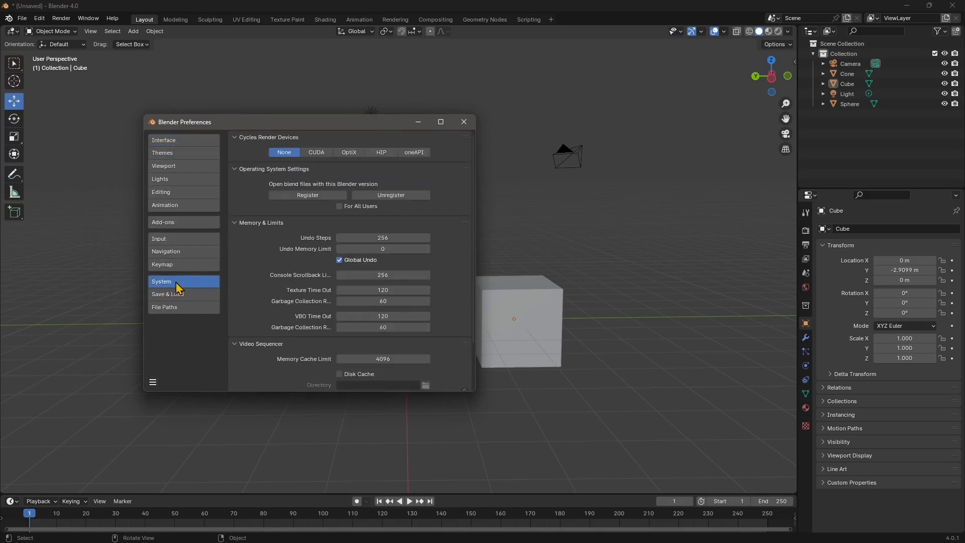
click(234, 137)
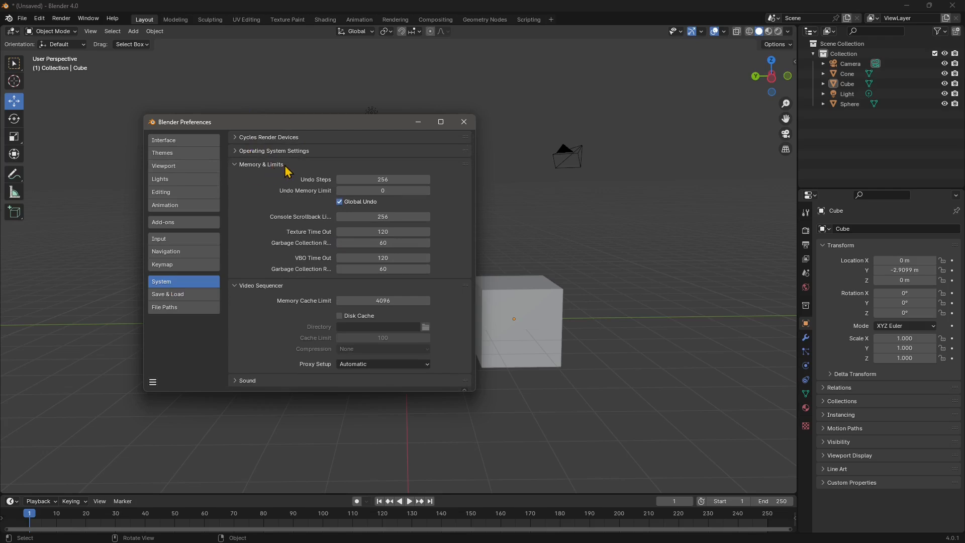
mouse_move(329, 187)
text(32)
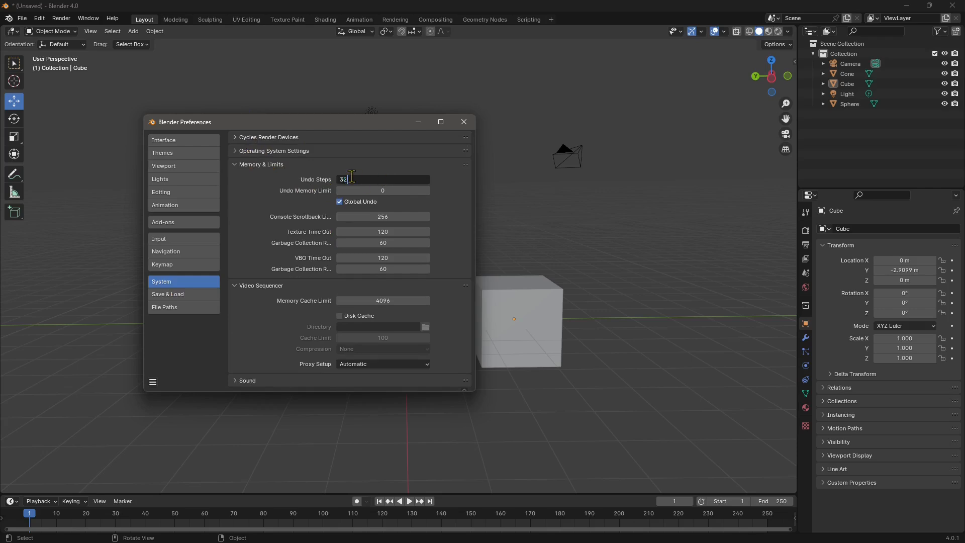
click(382, 179)
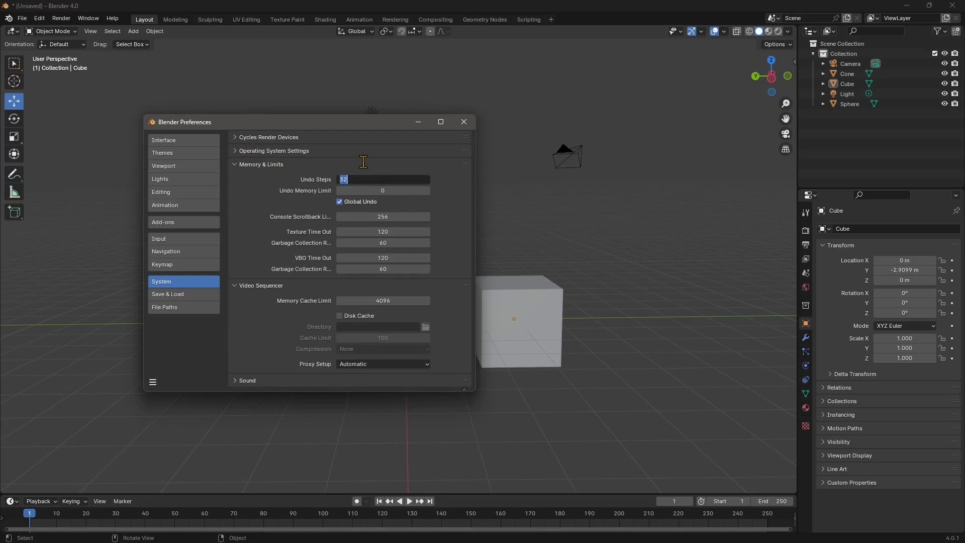
text(256)
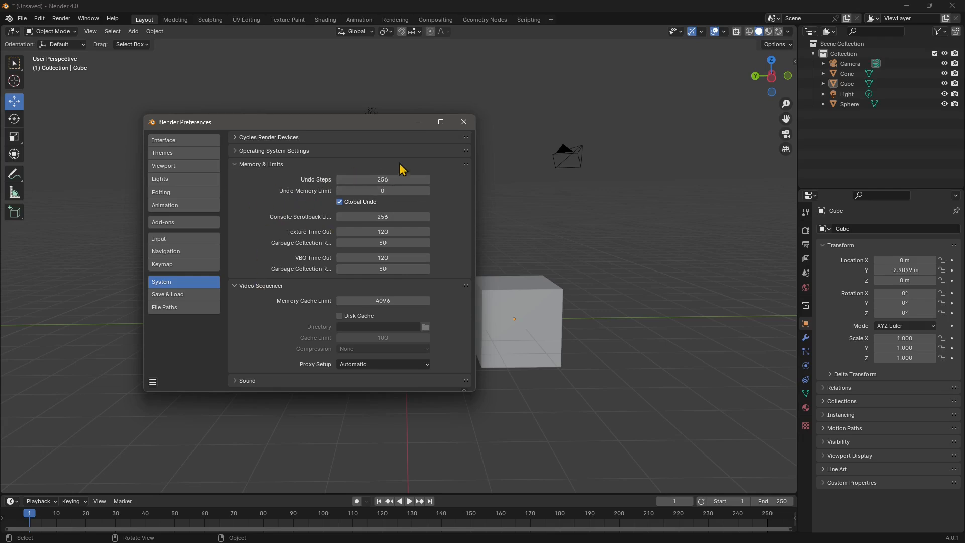
mouse_move(415, 174)
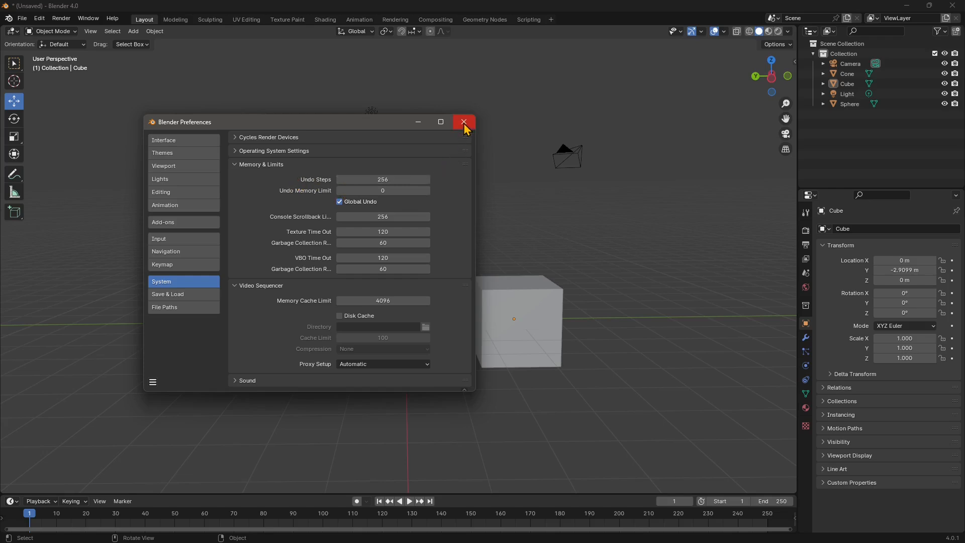
Close the Preferences window and dismiss the File menu without choosing anything
click(463, 122)
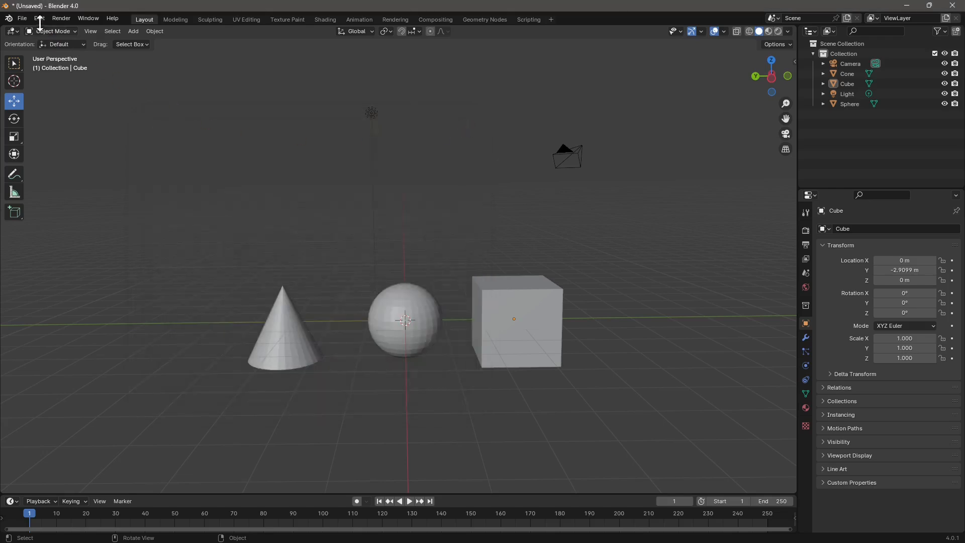
click(21, 18)
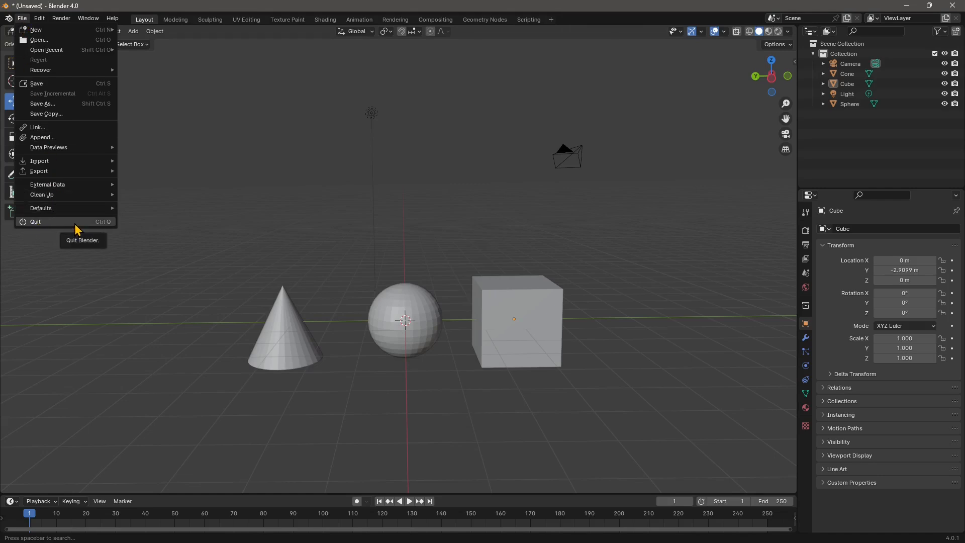
click(361, 307)
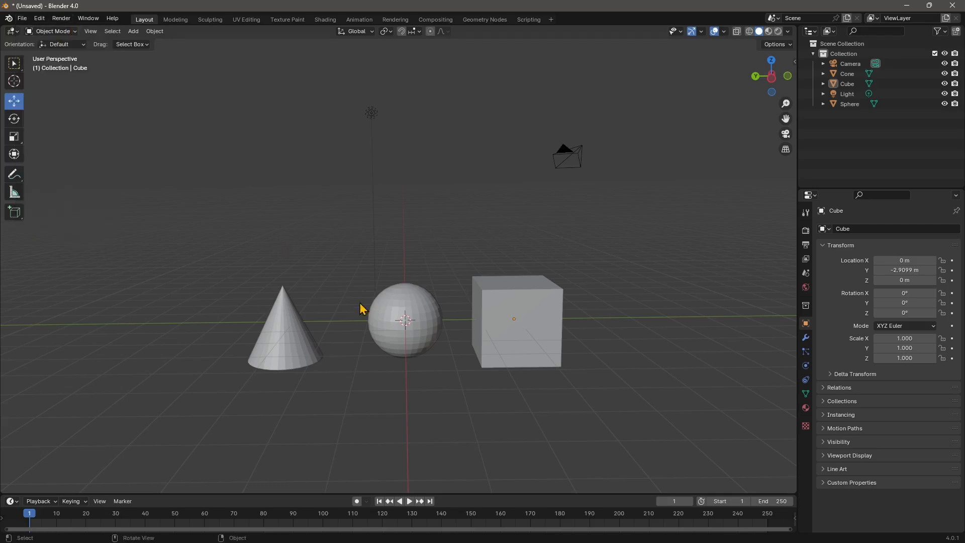
Select the cube in the viewport, leaving cone, sphere and cube in a row
click(515, 320)
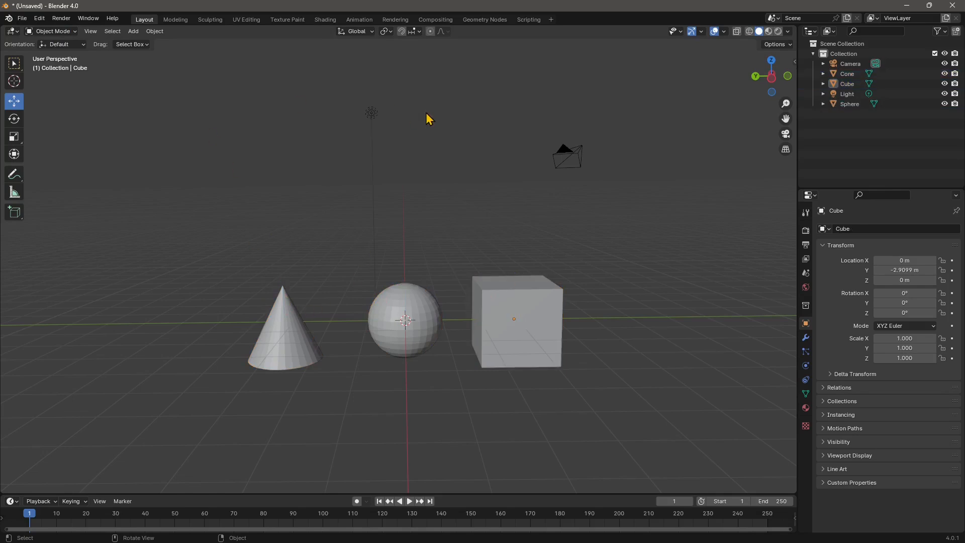
click(21, 18)
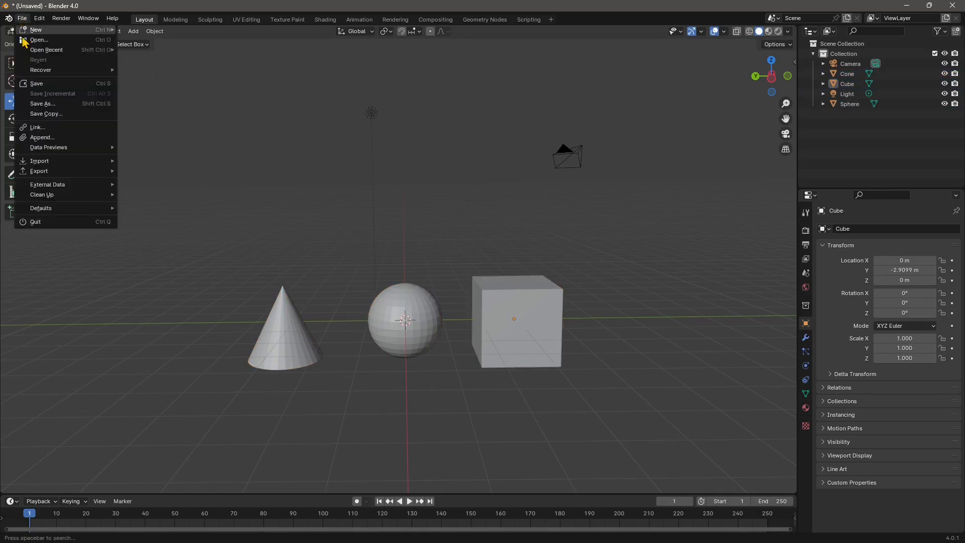
mouse_move(42, 103)
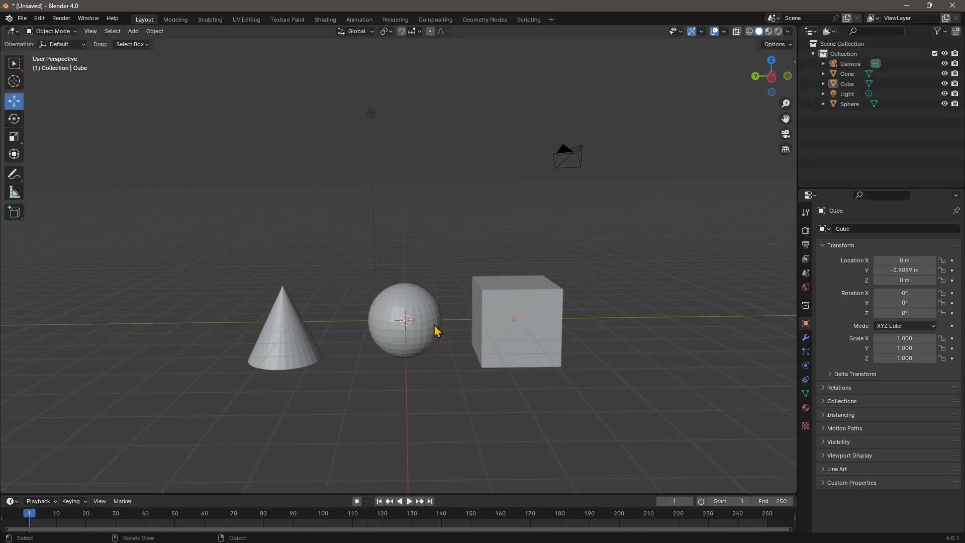
click(516, 319)
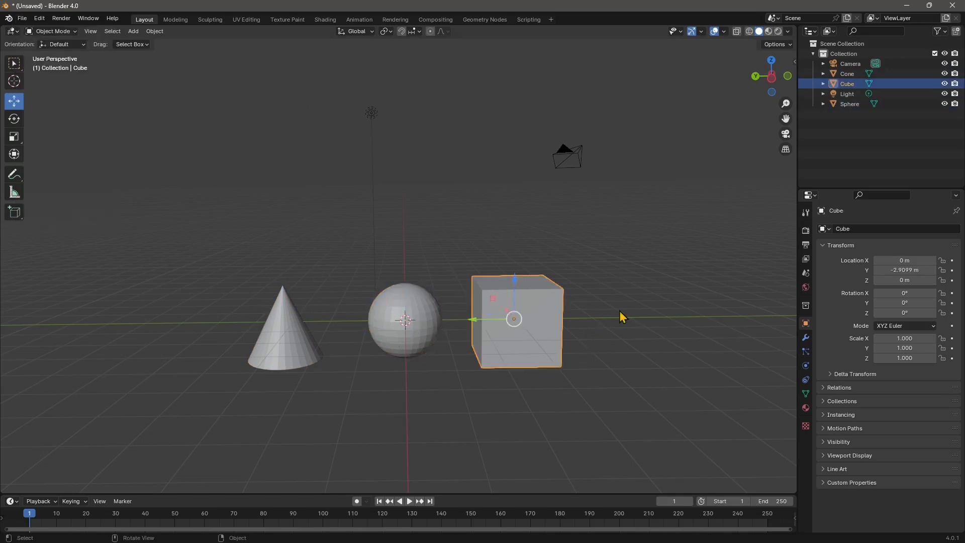